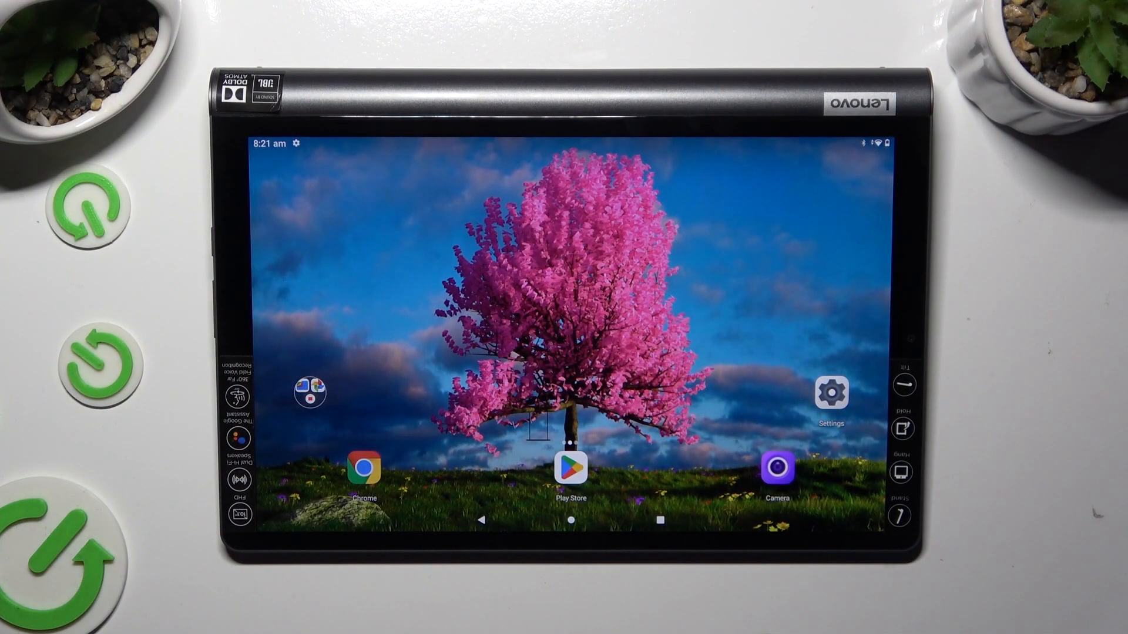
# - Show the recent apps overview with the Keep Notes card visible
pyautogui.click(660, 519)
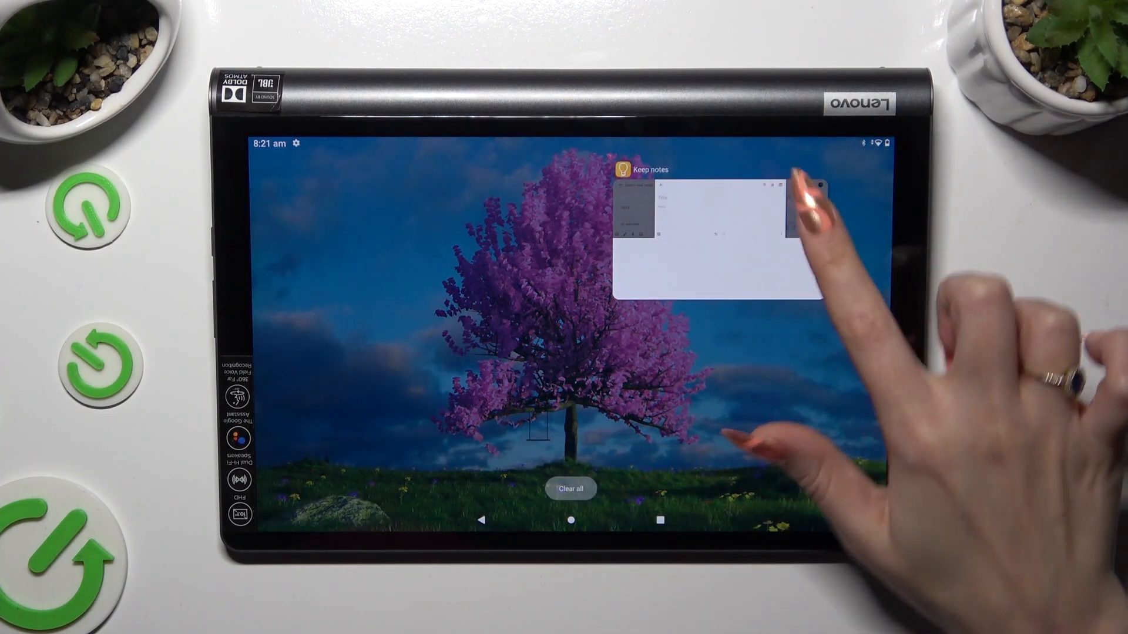
# - Return to Keep Notes and open the Gboard keyboard settings
pyautogui.click(709, 231)
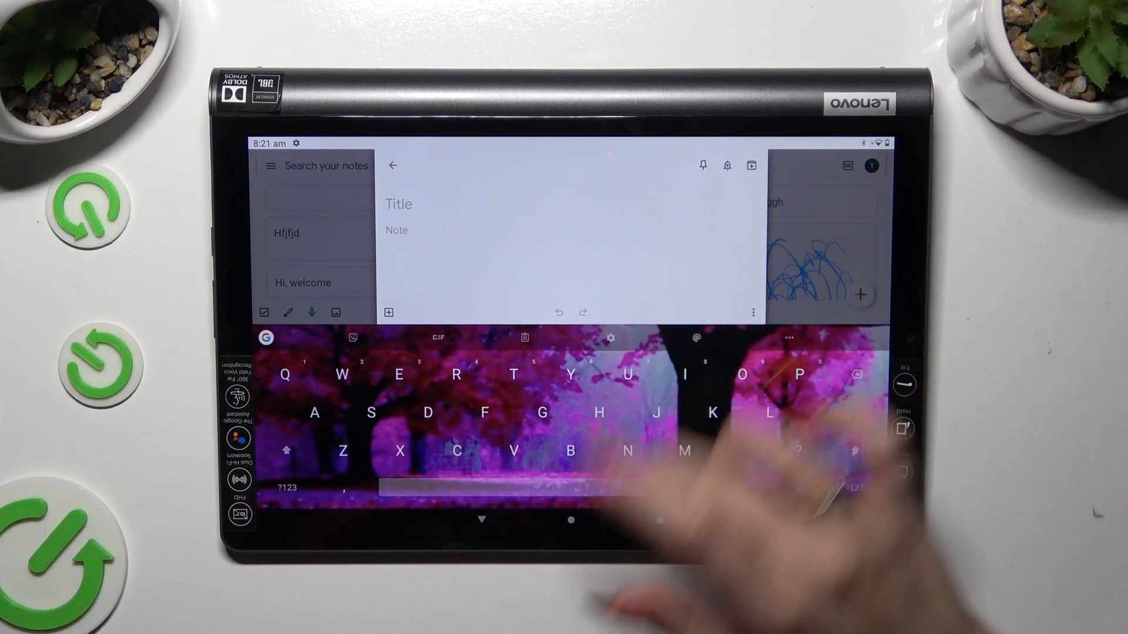
pyautogui.click(611, 338)
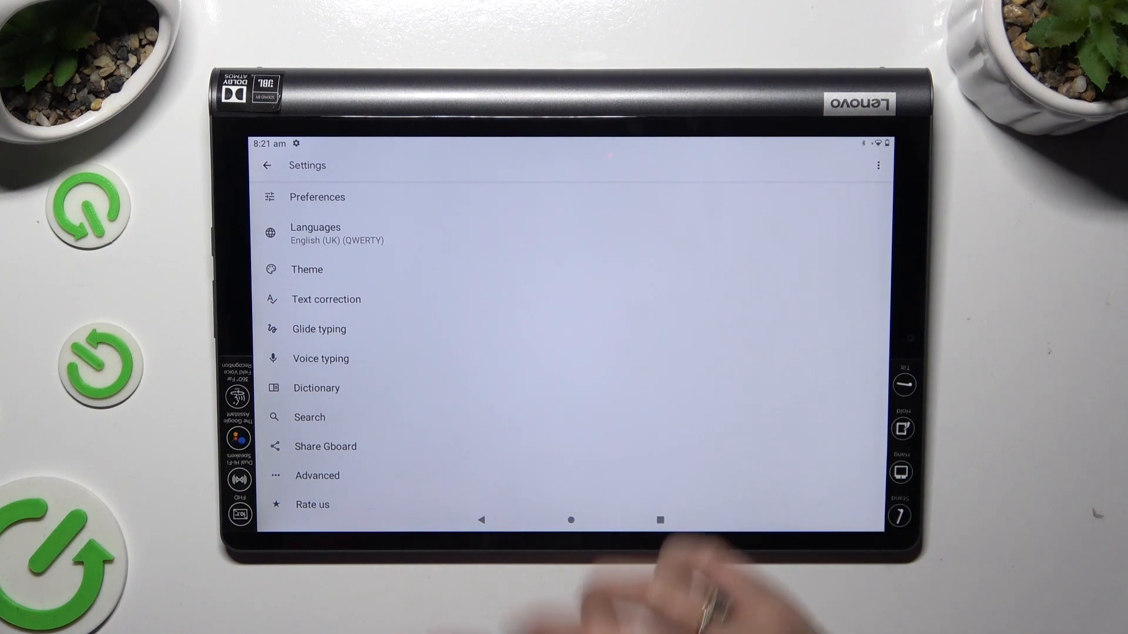
# - Open Gboard's Voice typing settings to enable voice typing
pyautogui.click(321, 359)
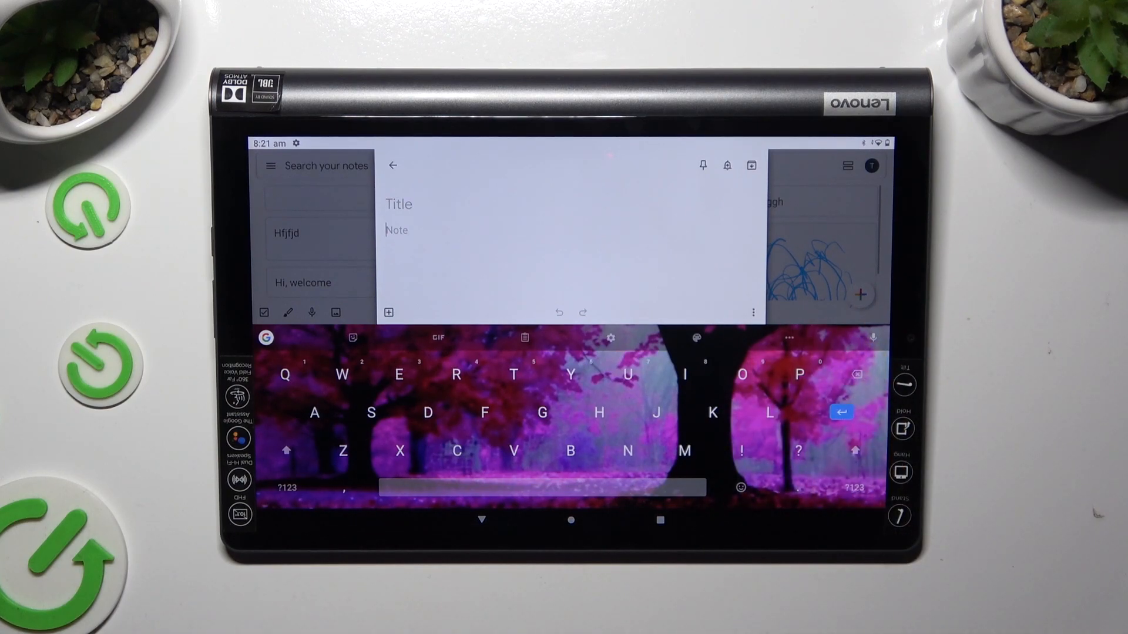
# - Focus the blank note body and start Gboard voice input
pyautogui.click(873, 339)
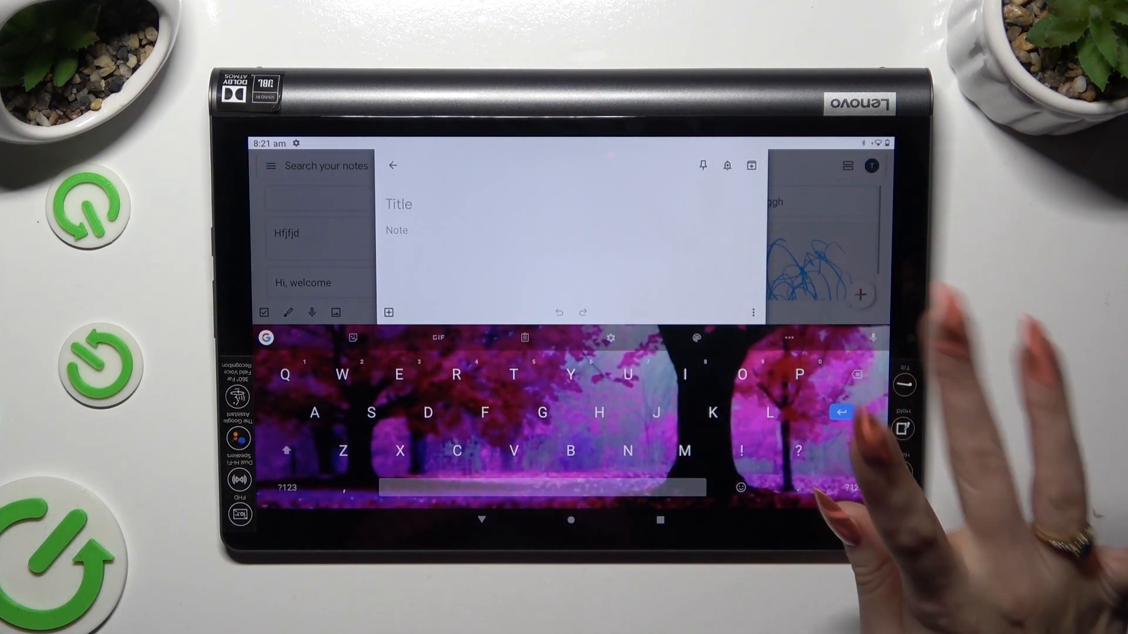
pyautogui.click(872, 338)
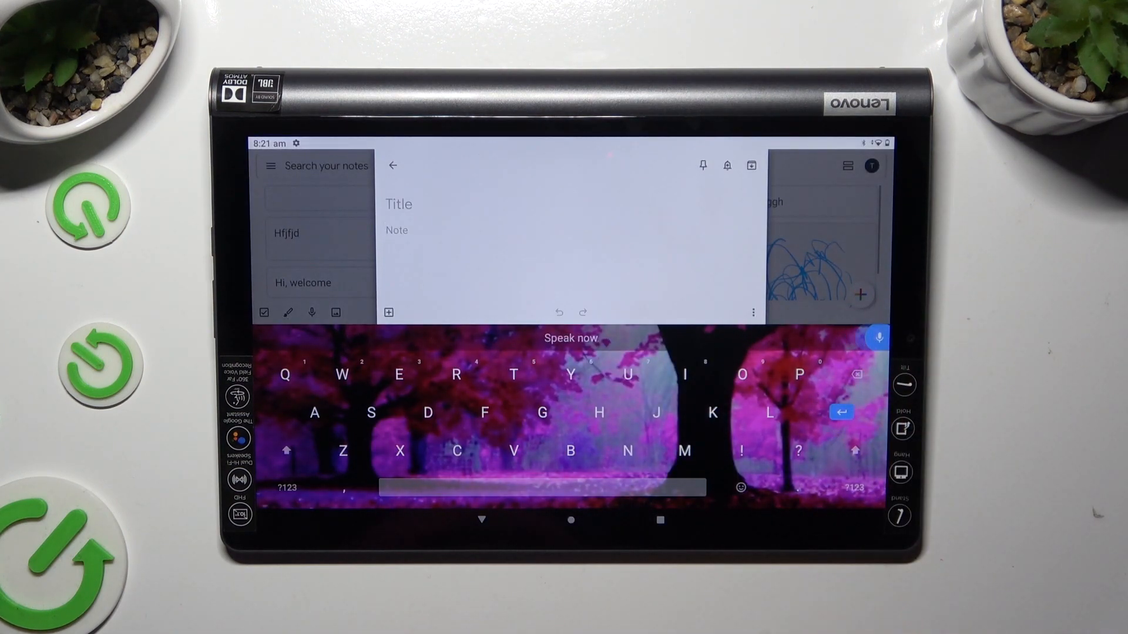
# - Dictate 'As I can see voice typing is on if' into the note, then stop dictation
pyautogui.click(879, 338)
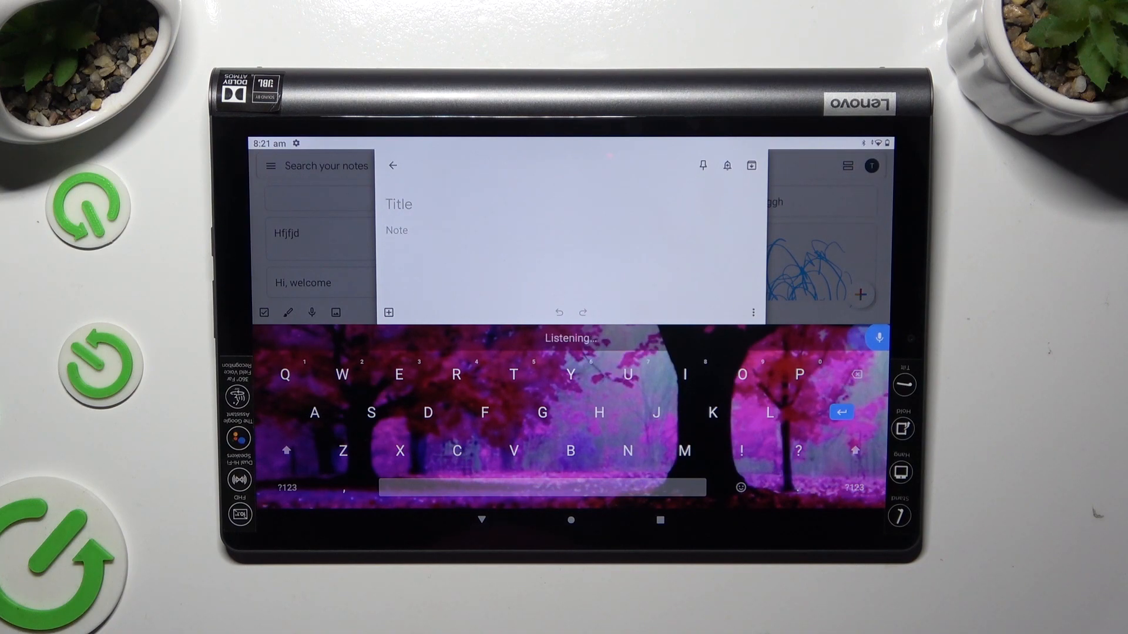
pyautogui.write('As I can see voice typing is on if')
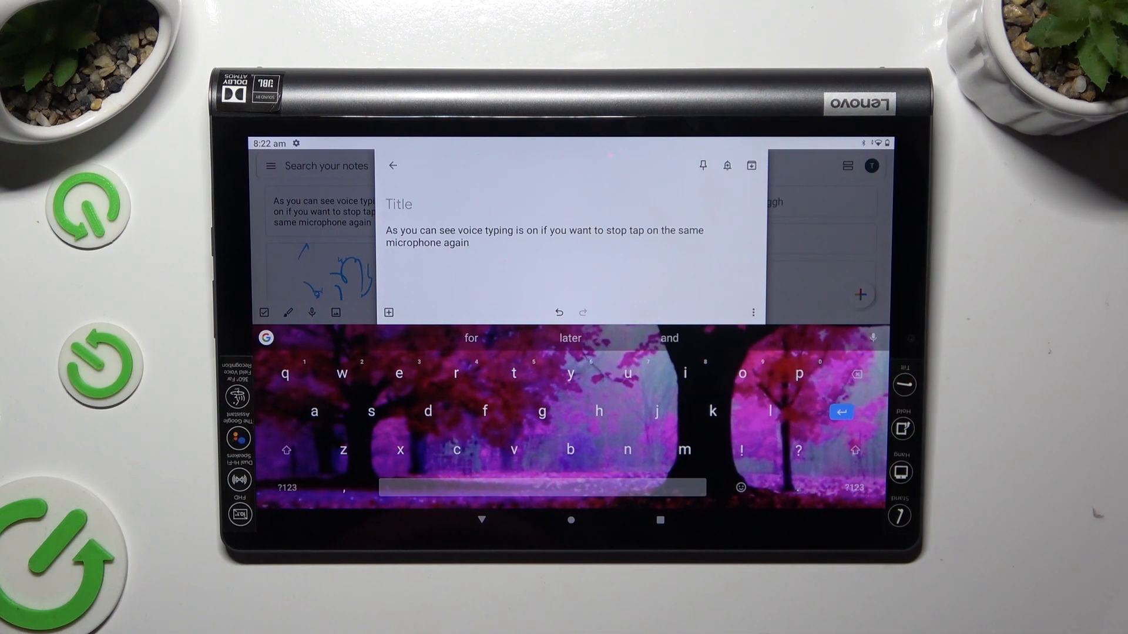
pyautogui.click(878, 336)
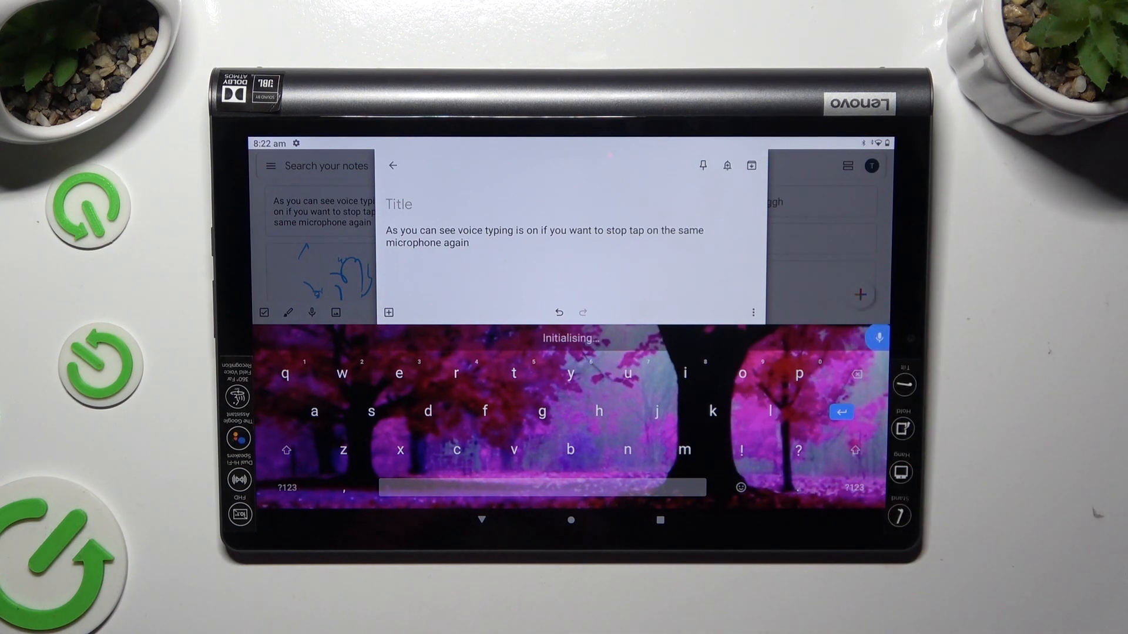